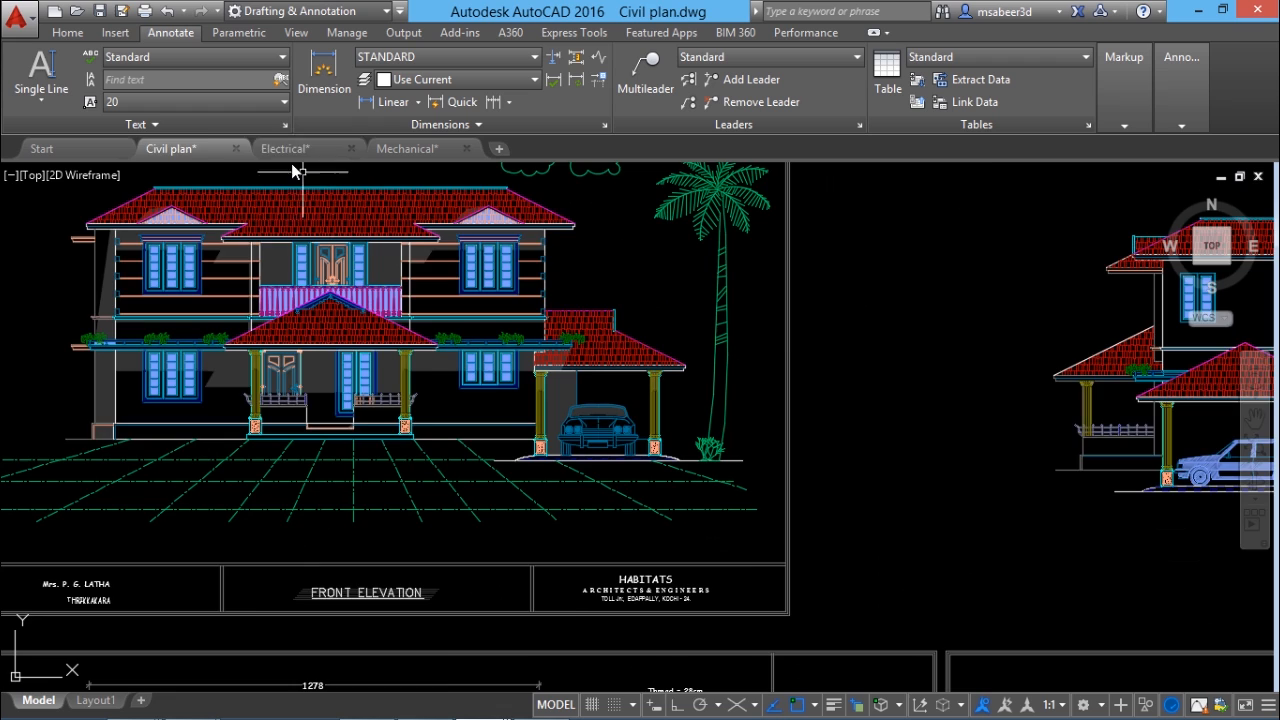
Switch from the civil elevation to the electrical schematic, then the mechanical valve box drawing.
left_click(284, 148)
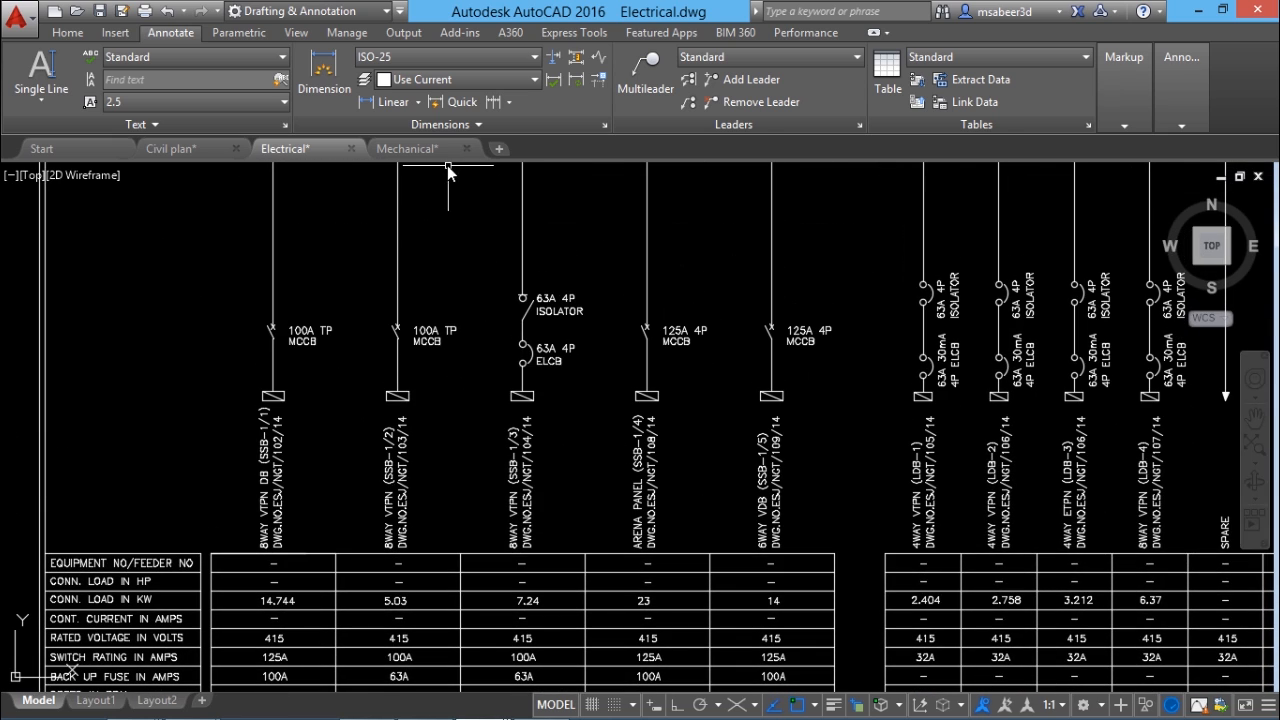
left_click(406, 148)
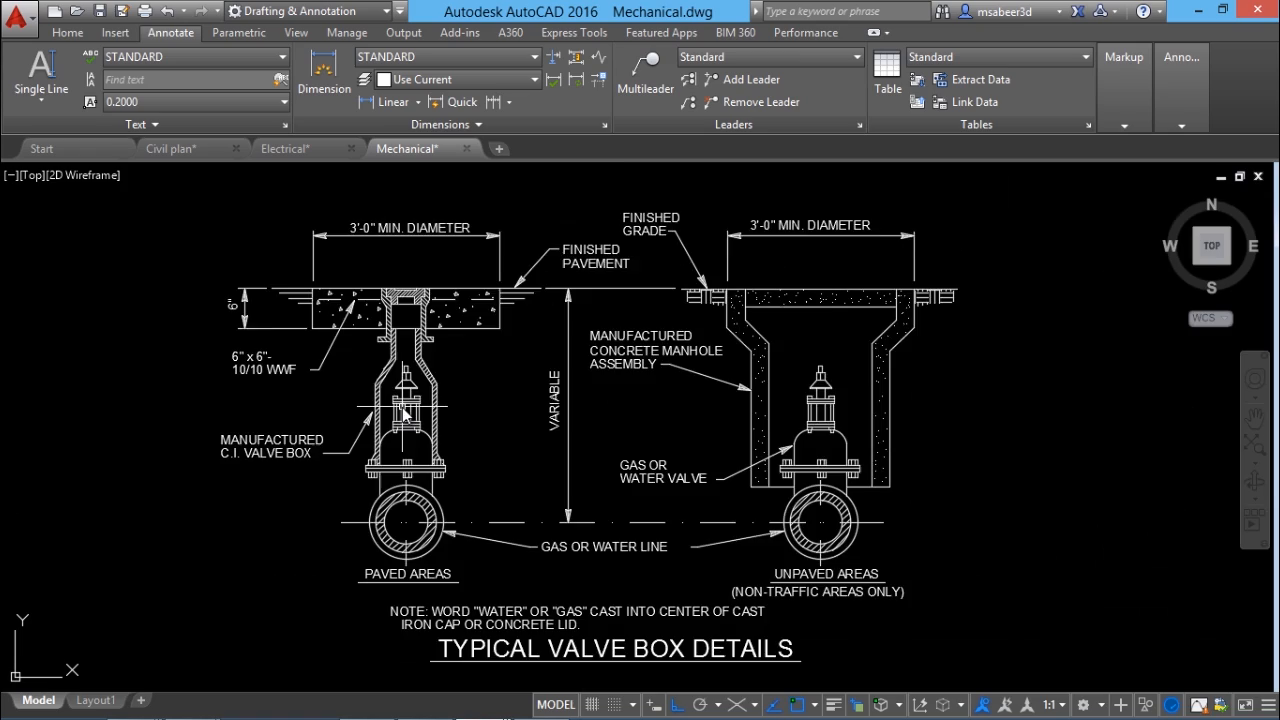
scroll("up", 3)
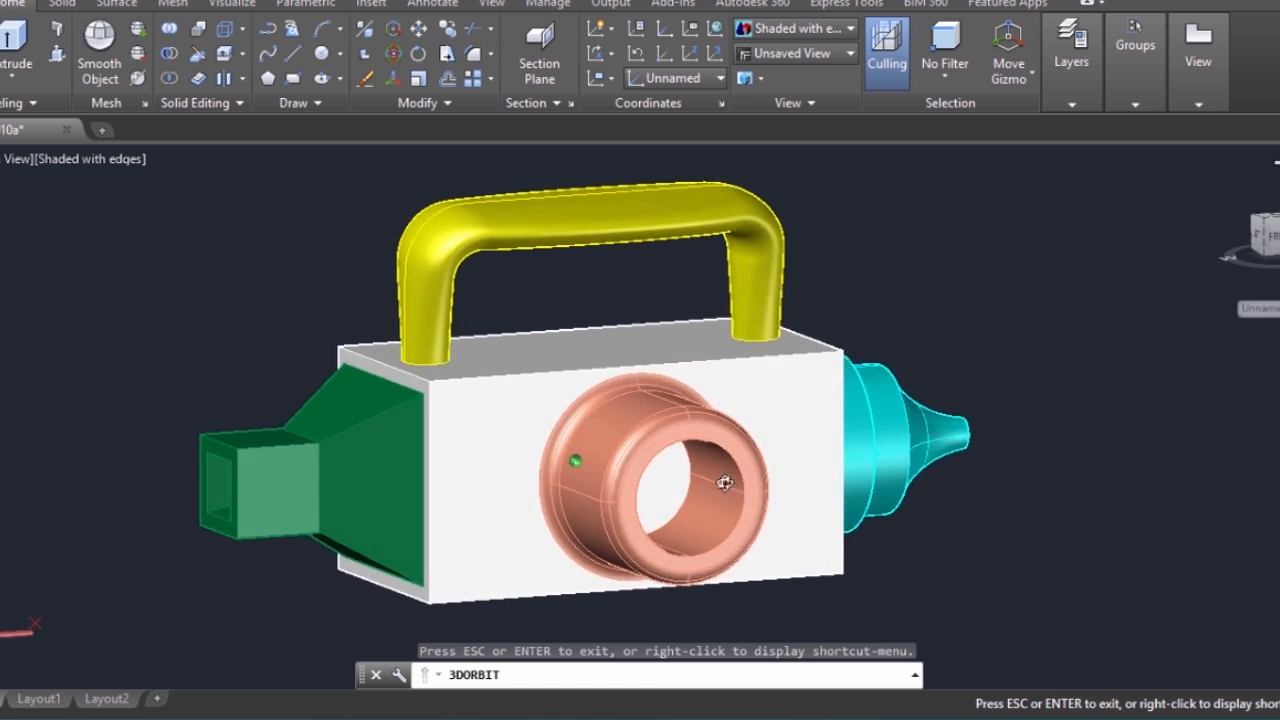
Orbit the shaded box model to show the cyan nozzle end, then back toward its front.
left_click_drag(724, 482, 610, 482)
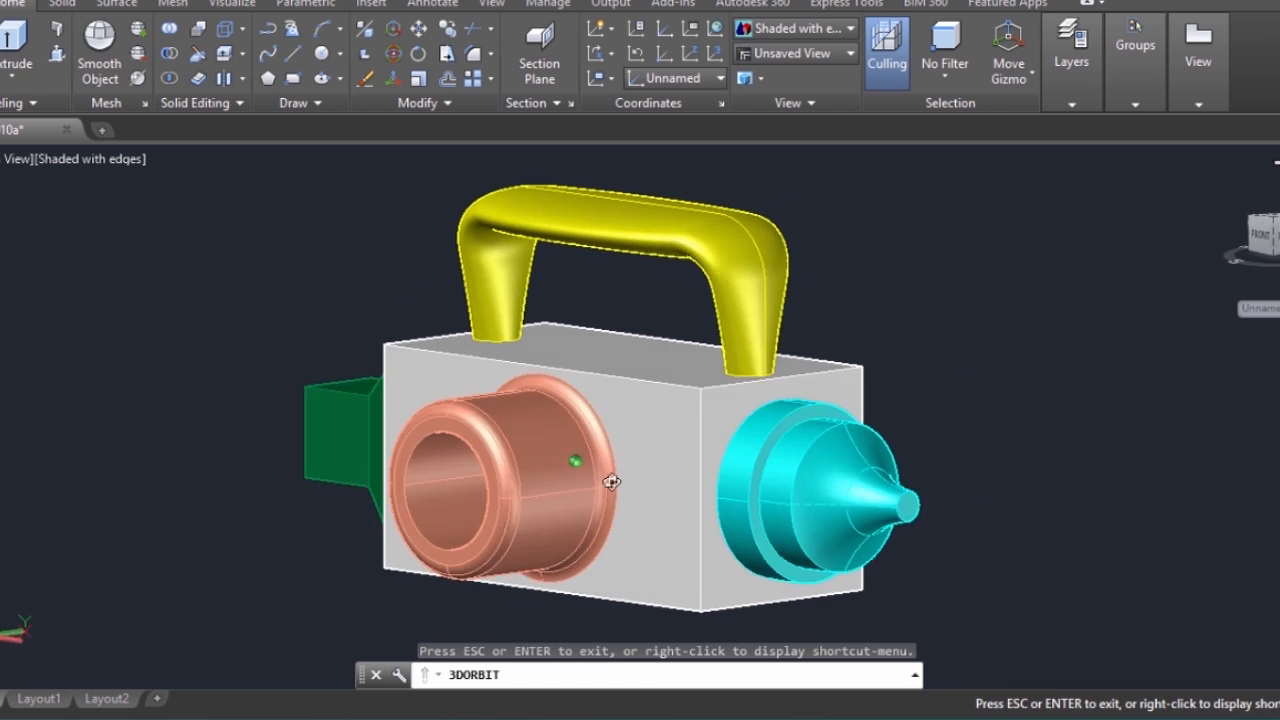
left_click_drag(610, 482, 784, 488)
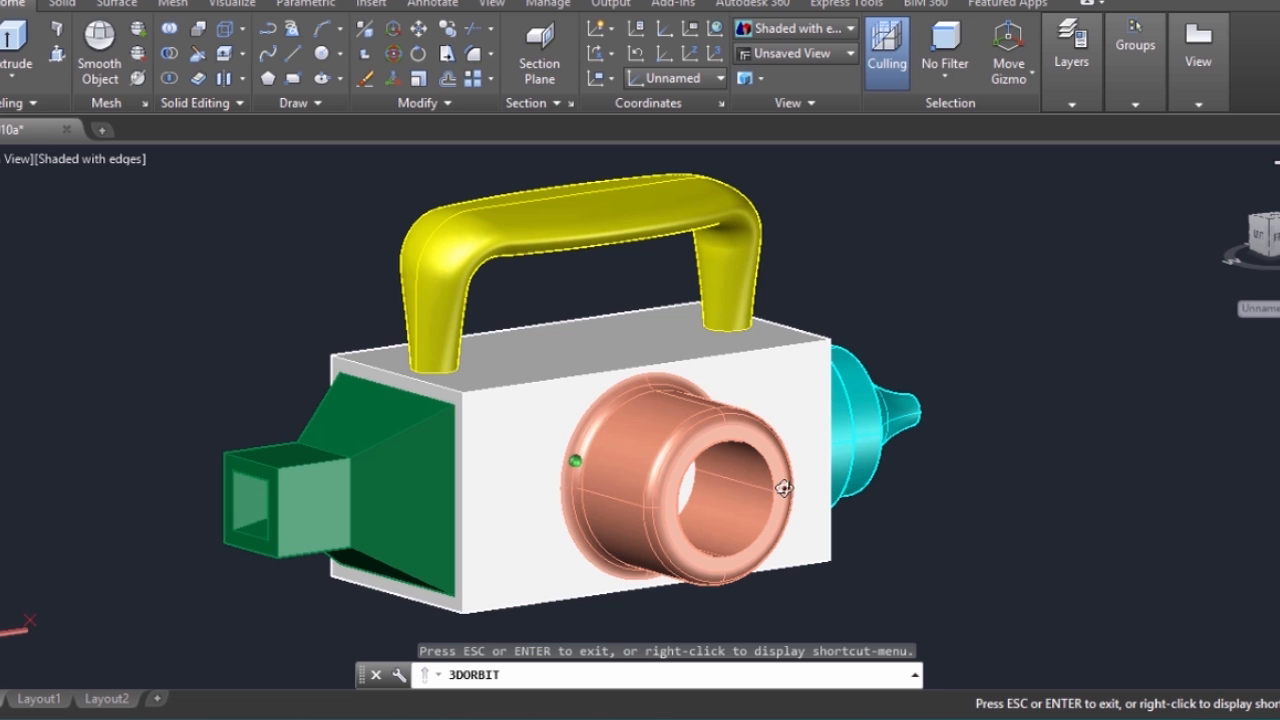
left_click_drag(784, 488, 788, 510)
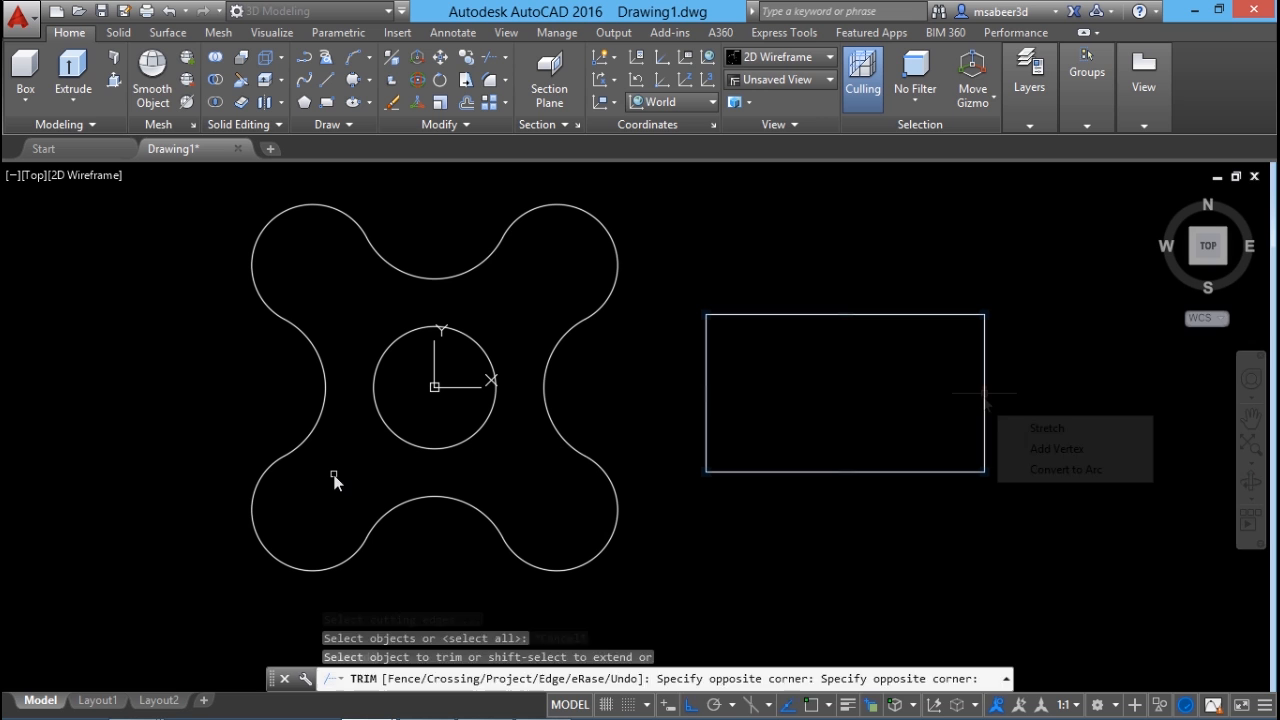
Trim a segment off the rounded outline and close the arched polyline back to its start.
left_click(1064, 468)
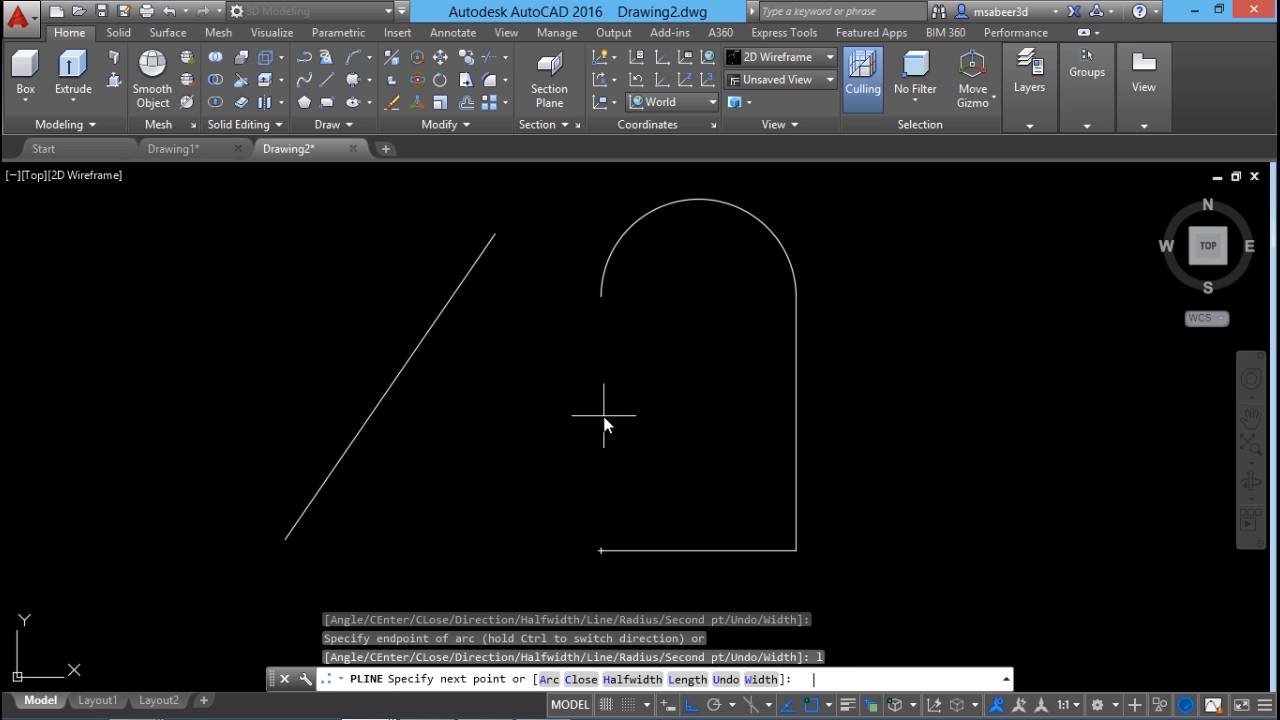
right_click(604, 414)
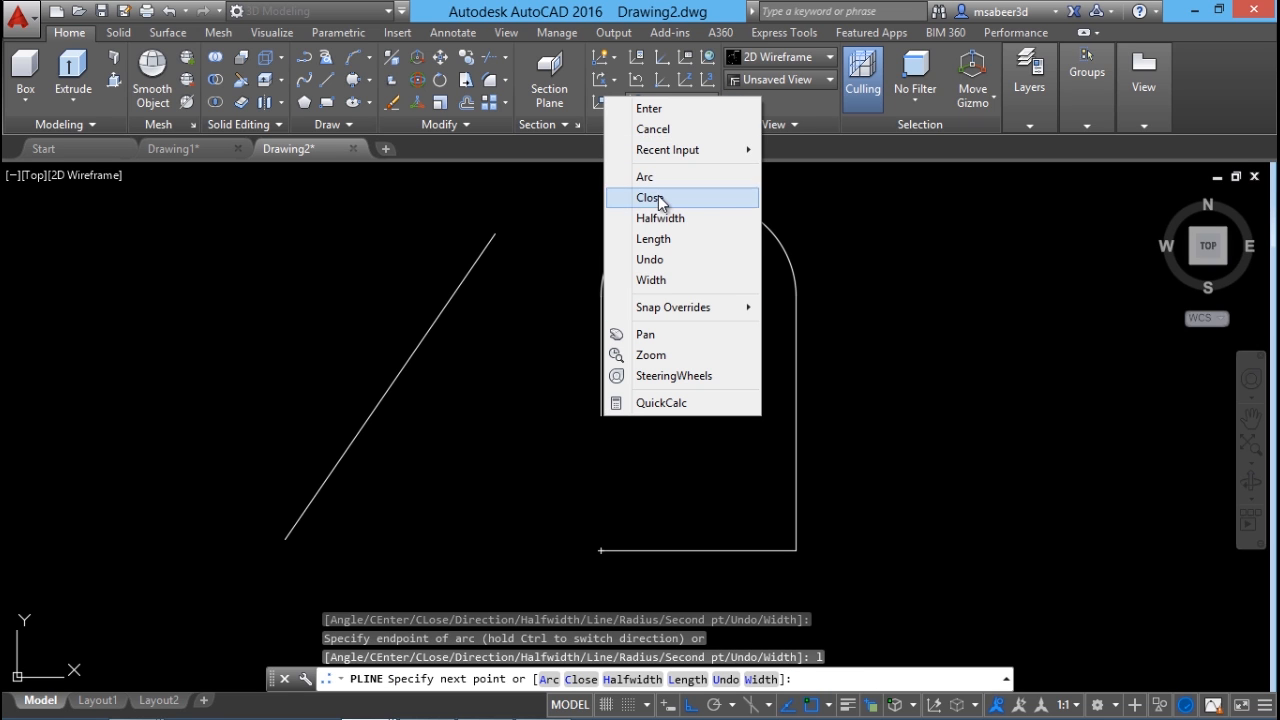
left_click(652, 198)
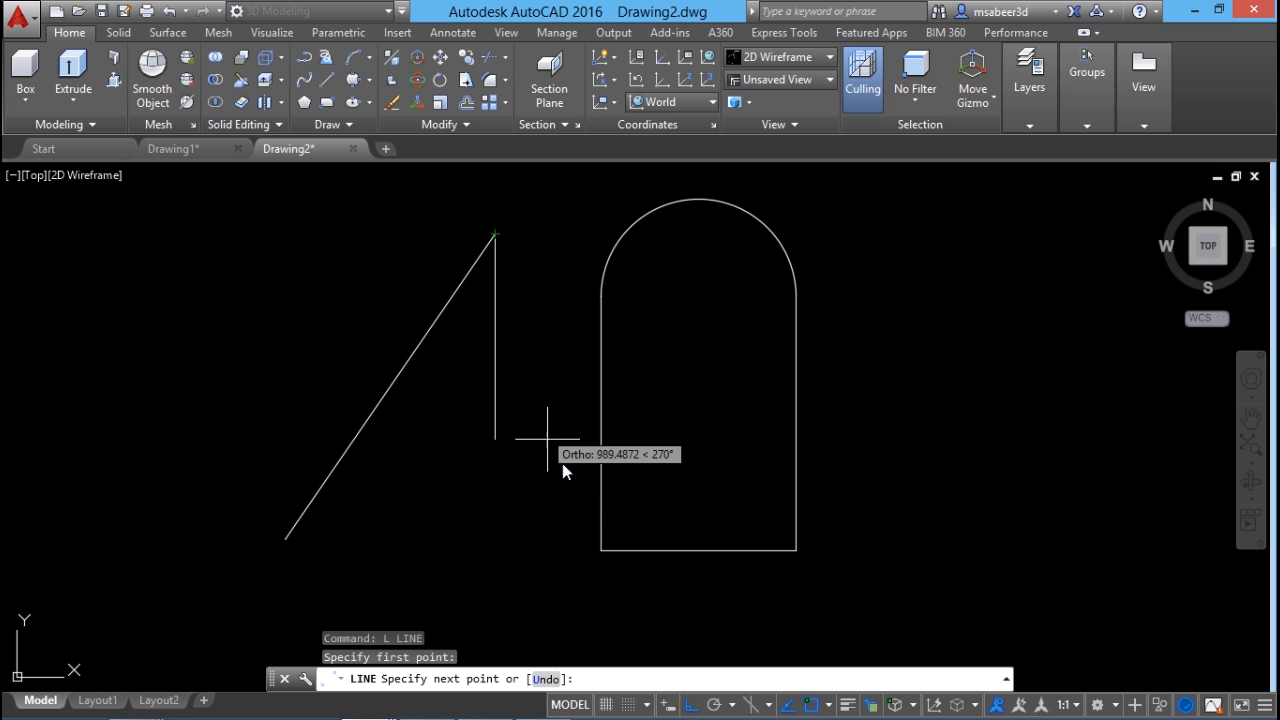
mouse_move(596, 430)
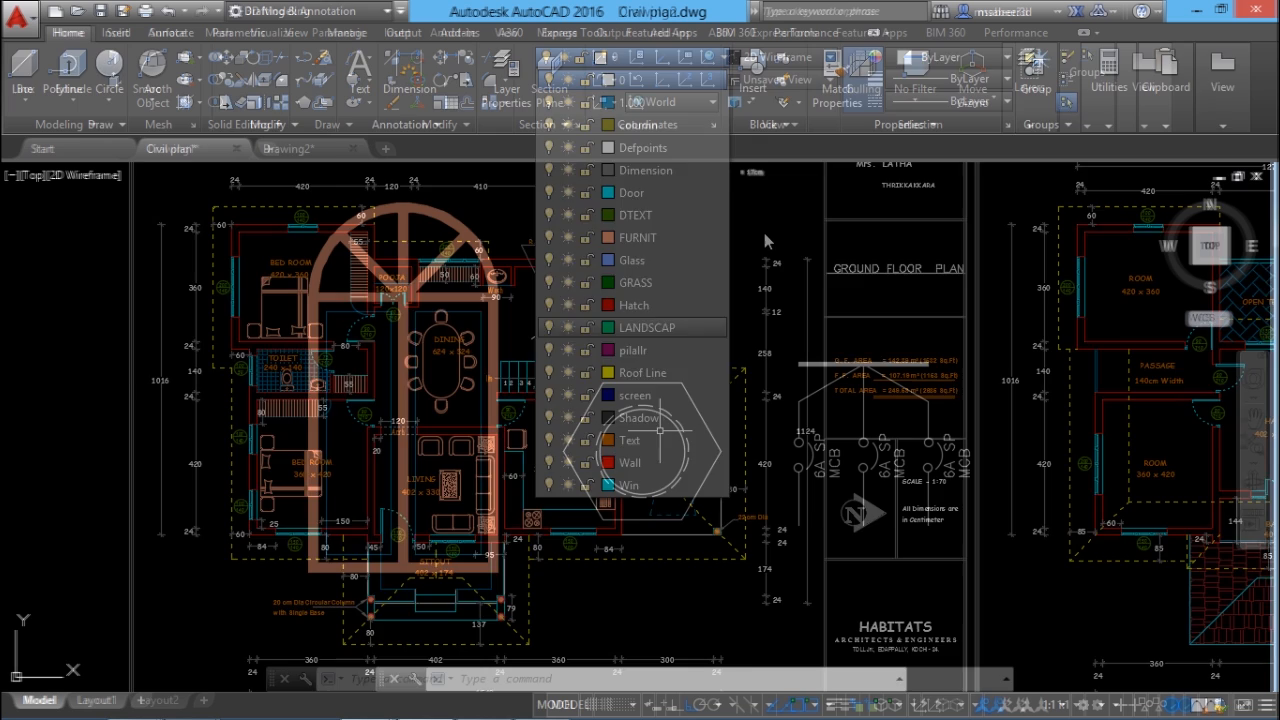
Bring up the arched window drawing and clear its selection.
left_click(288, 148)
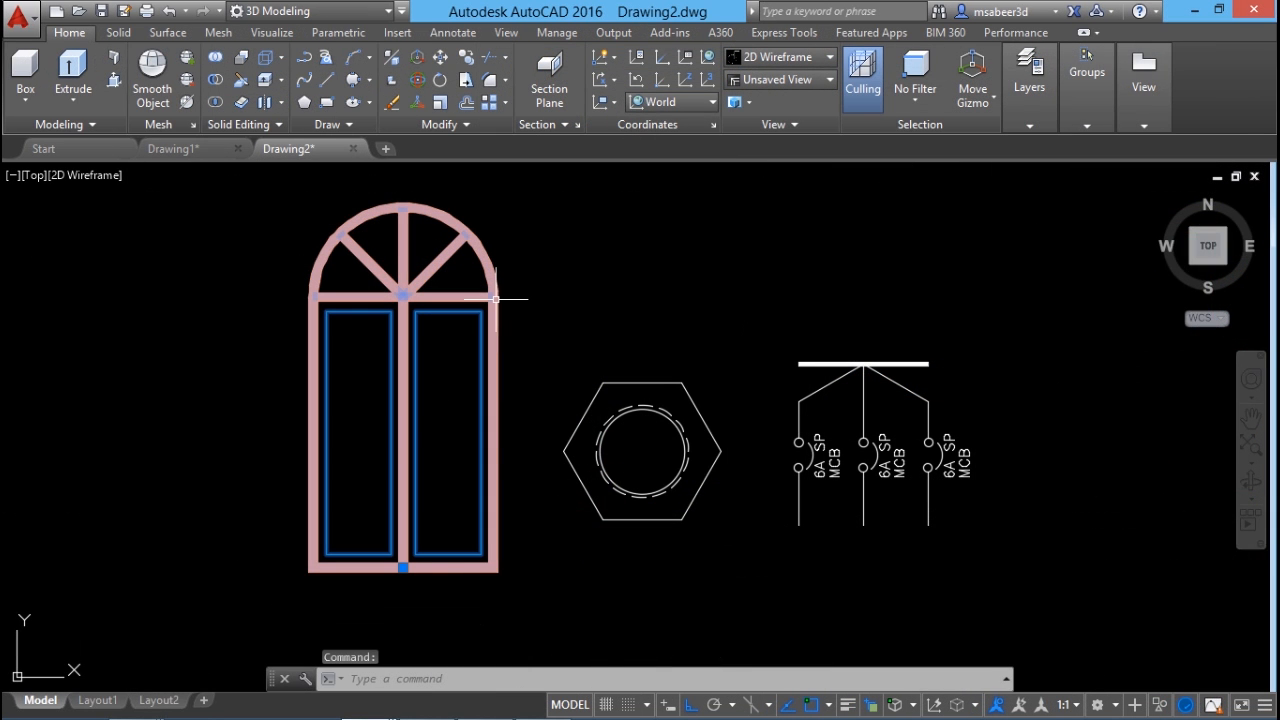
mouse_move(686, 426)
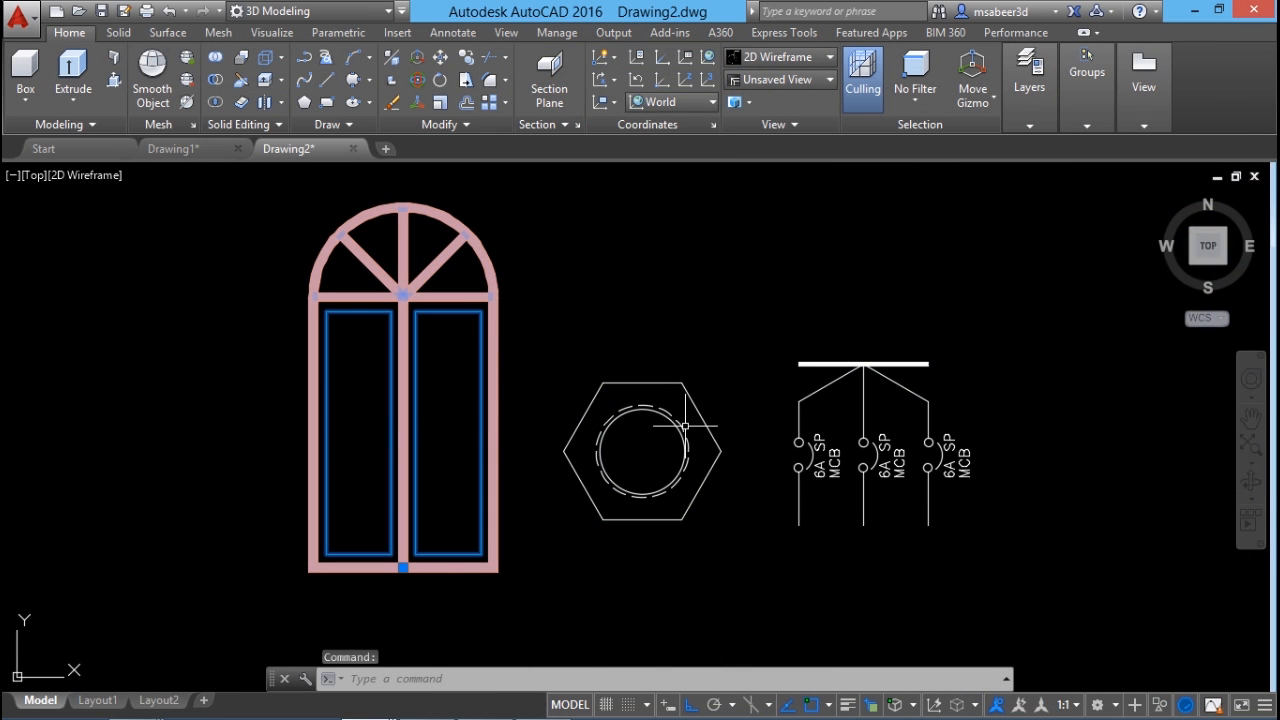
key("Escape")
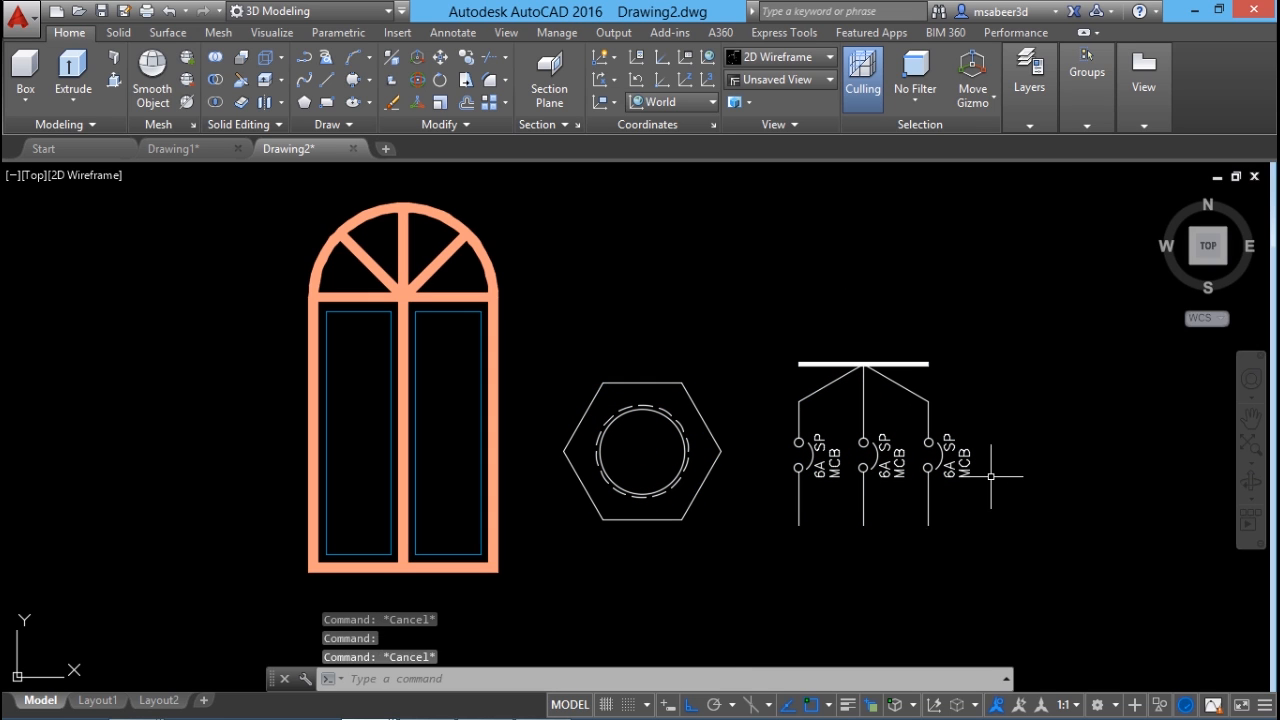
mouse_move(1144, 560)
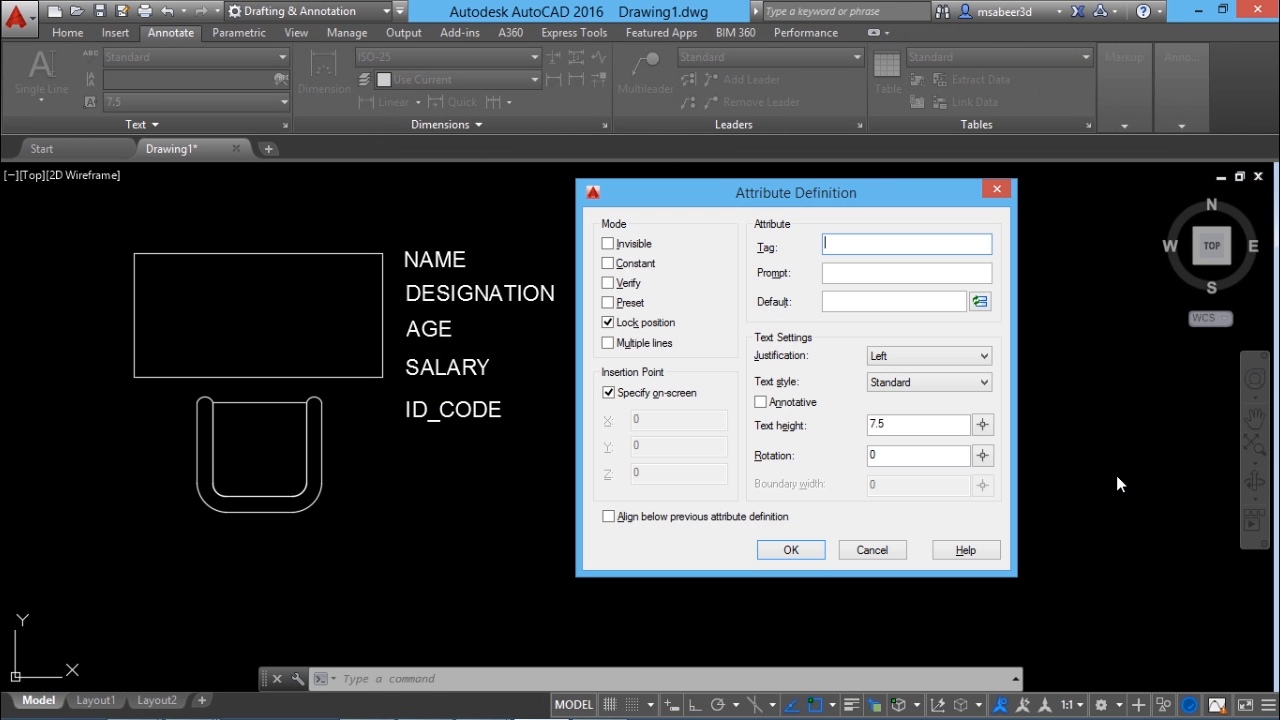
mouse_move(308, 344)
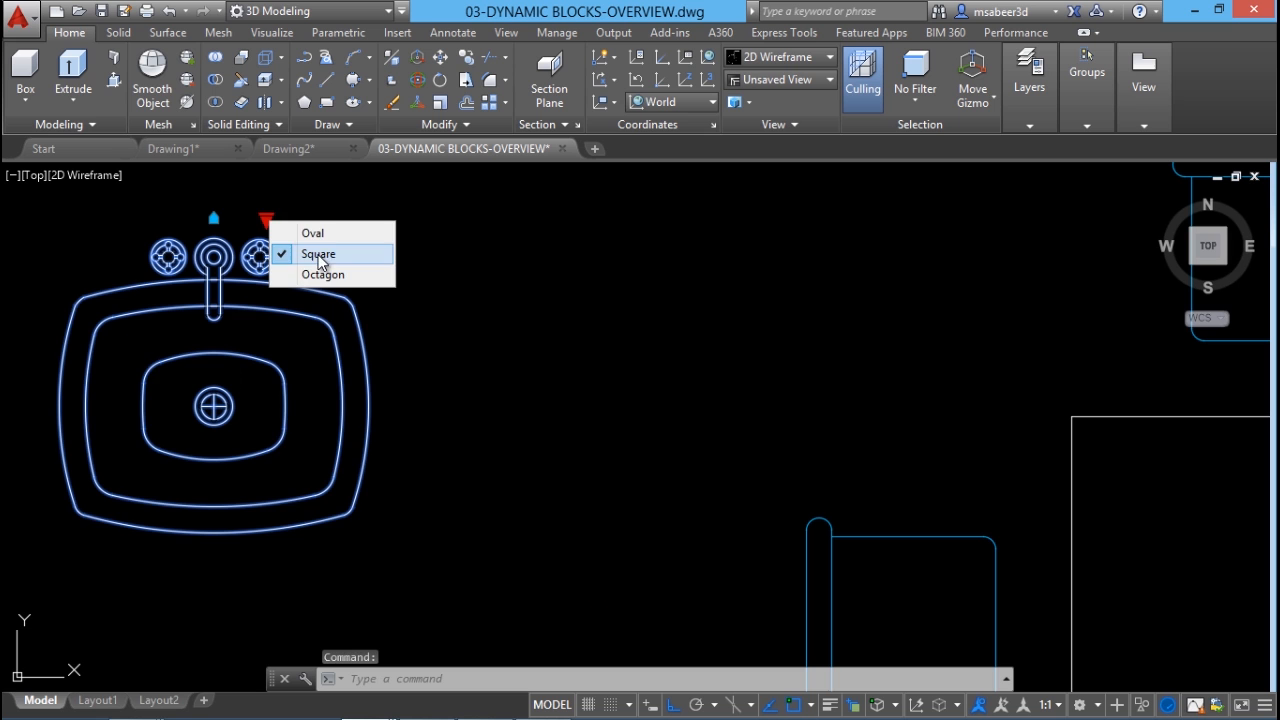
Switch the sink block to Oval then Octagon, and hatch the notched plate's interior.
left_click(312, 232)
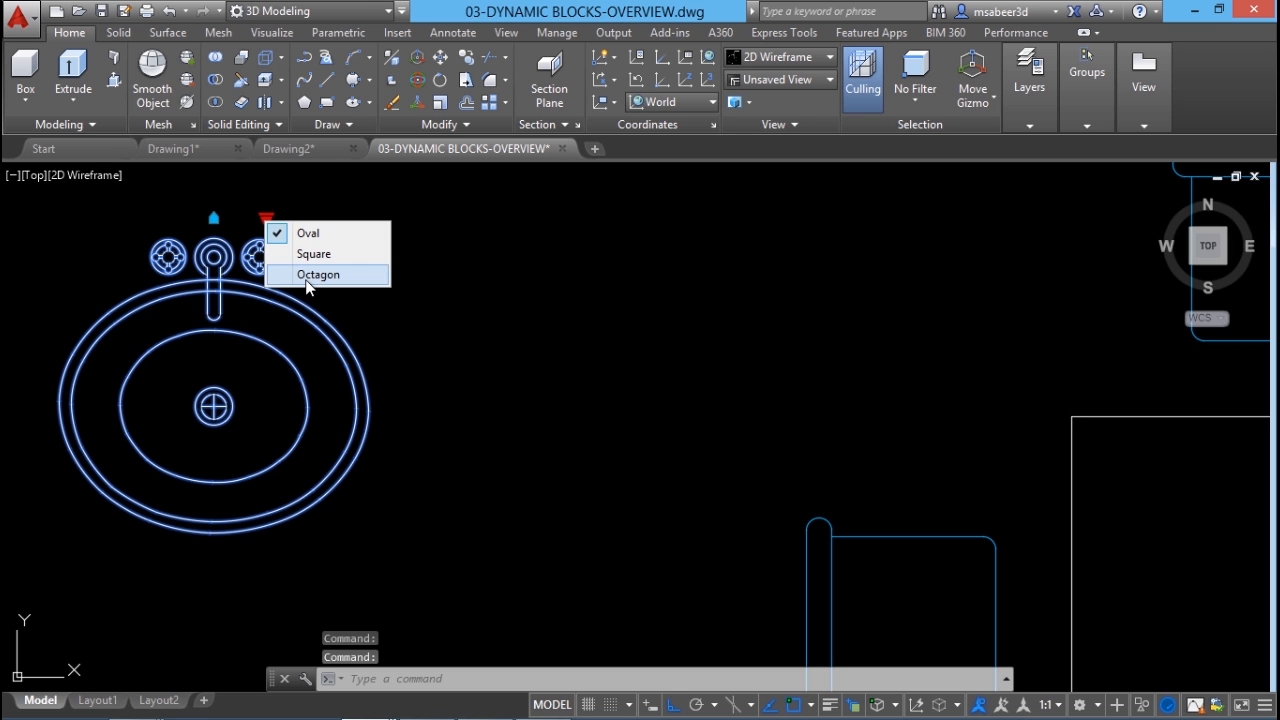
left_click(318, 274)
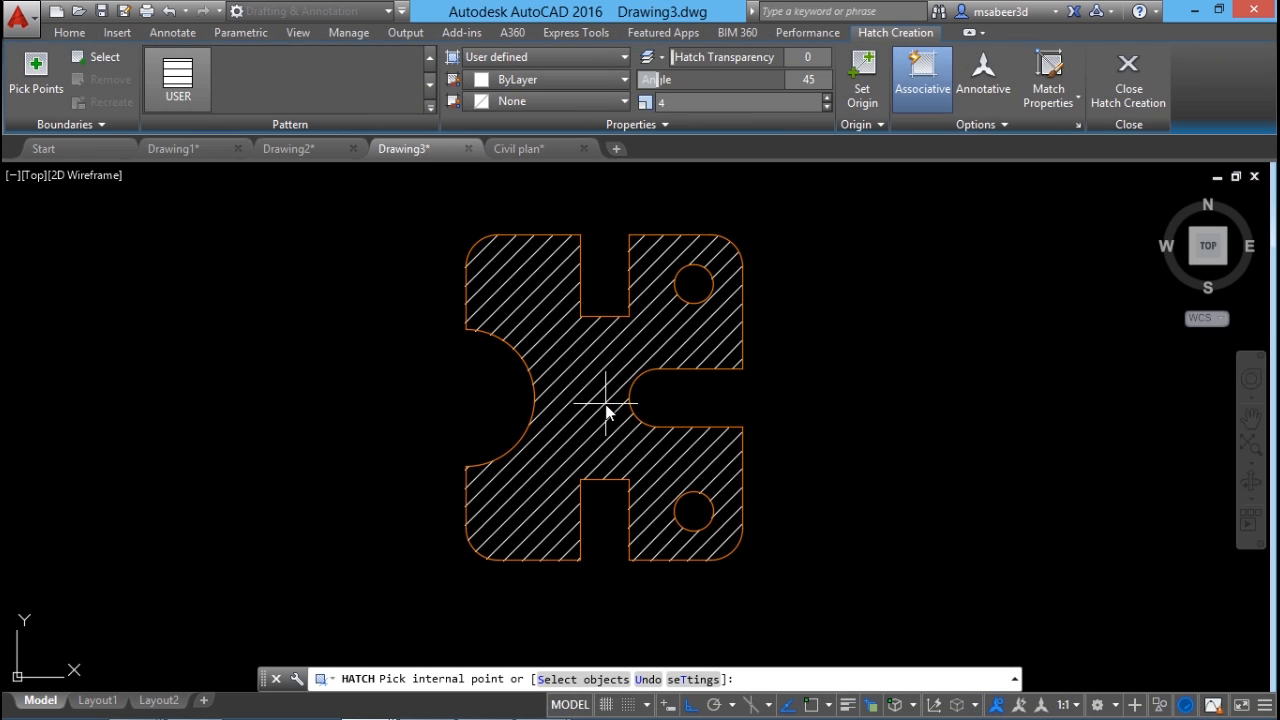
left_click(520, 148)
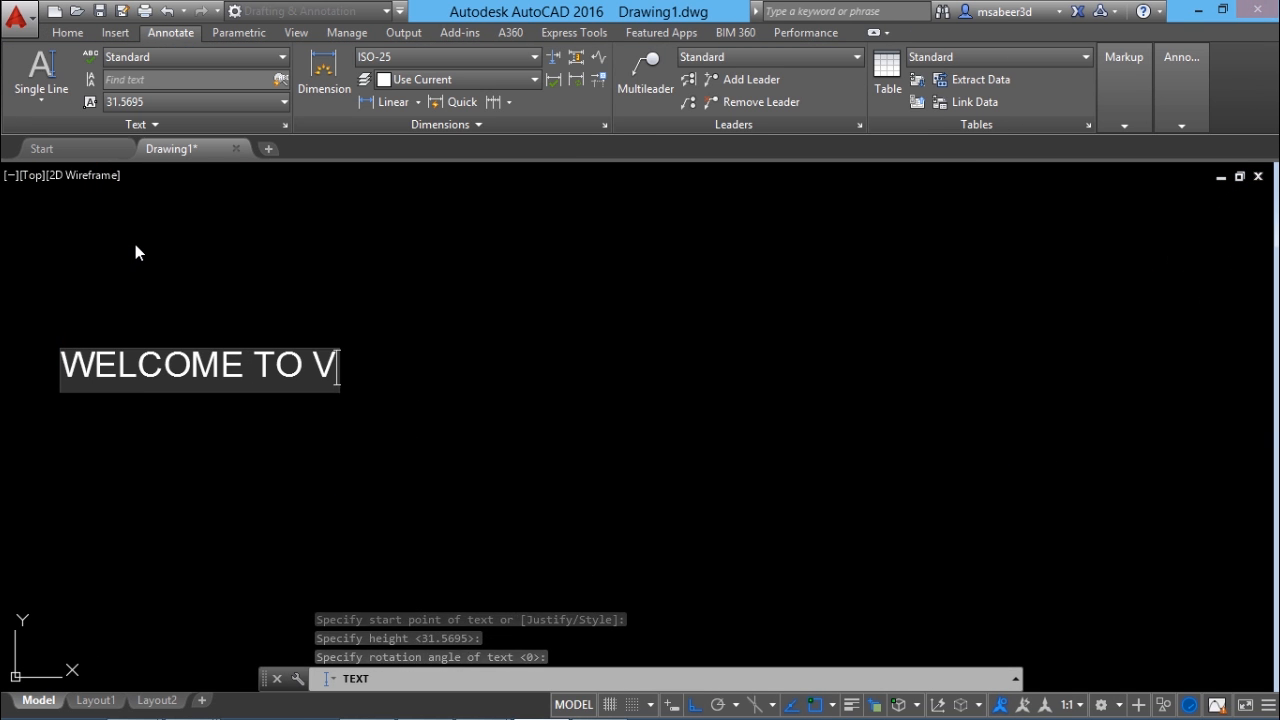
Enter the text 'TC INTERNSHALA TRAINING' and bring up the isometric block drawing.
type("TC INTERNSHALA TRAINING")
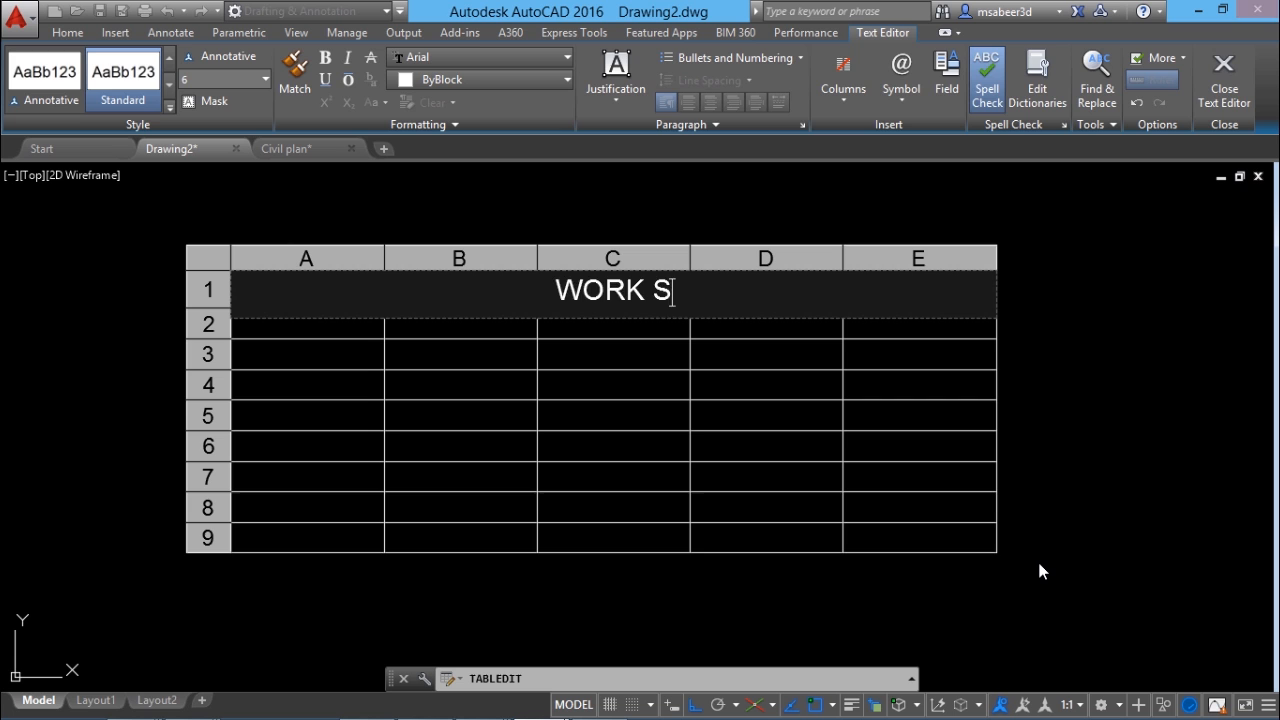
left_click(1224, 76)
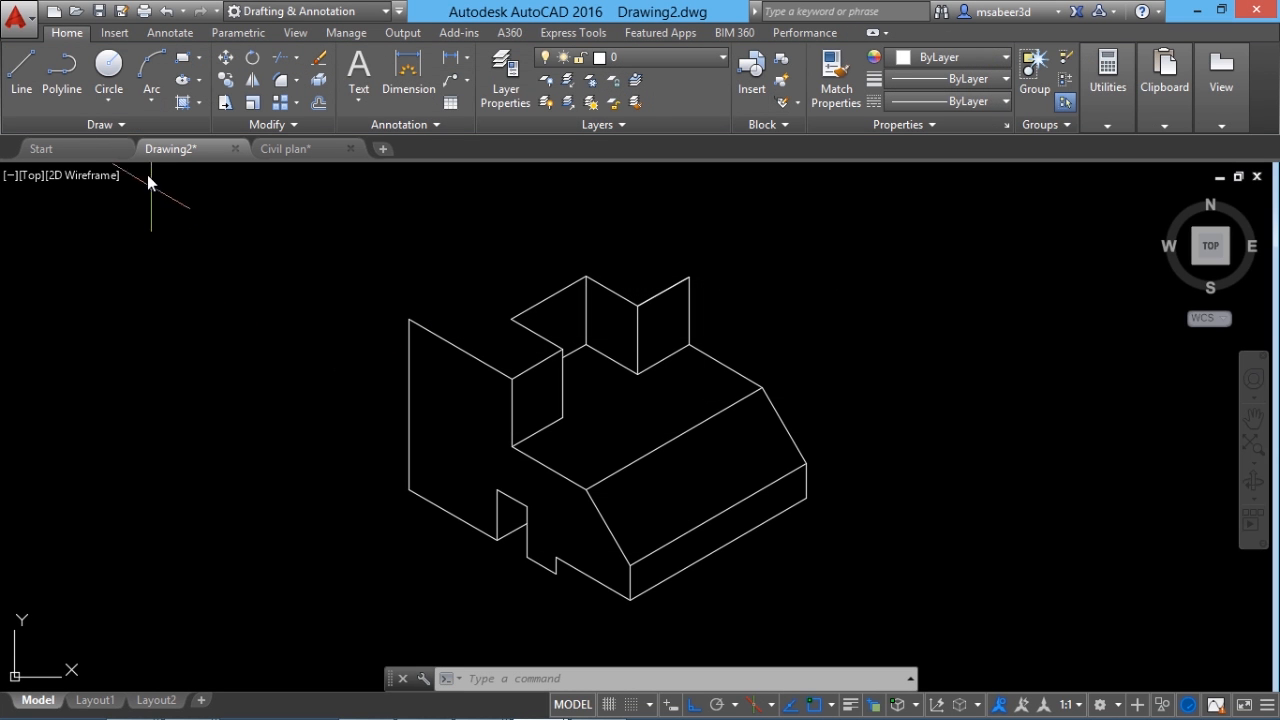
left_click(408, 320)
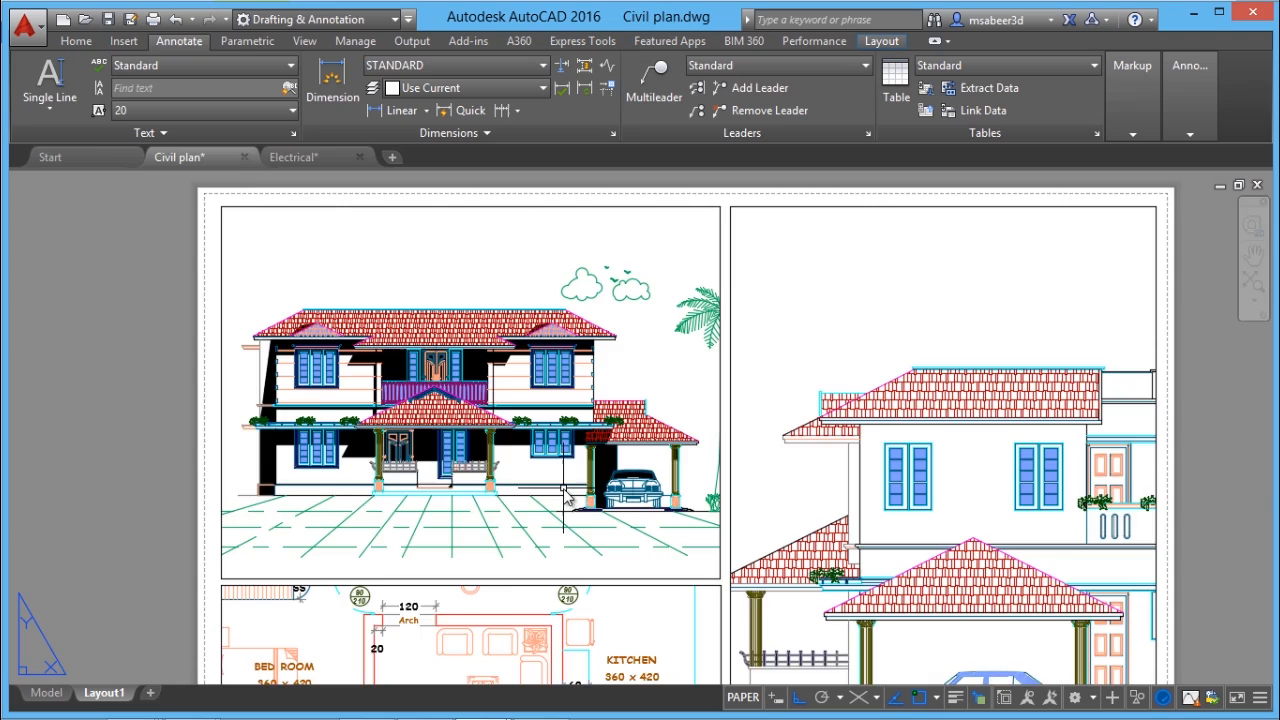
View the civil plan's Layout1 sheet, then orbit the shaded 3D box model slightly.
left_click(292, 156)
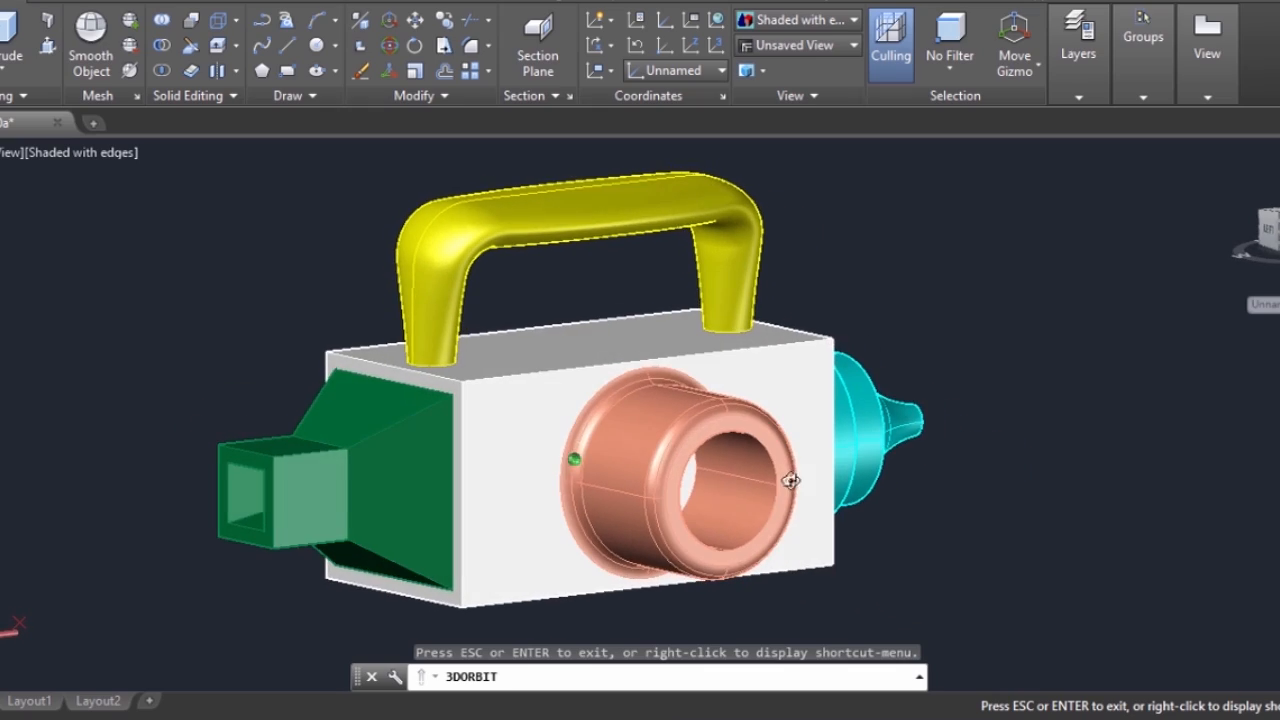
left_click_drag(792, 480, 800, 496)
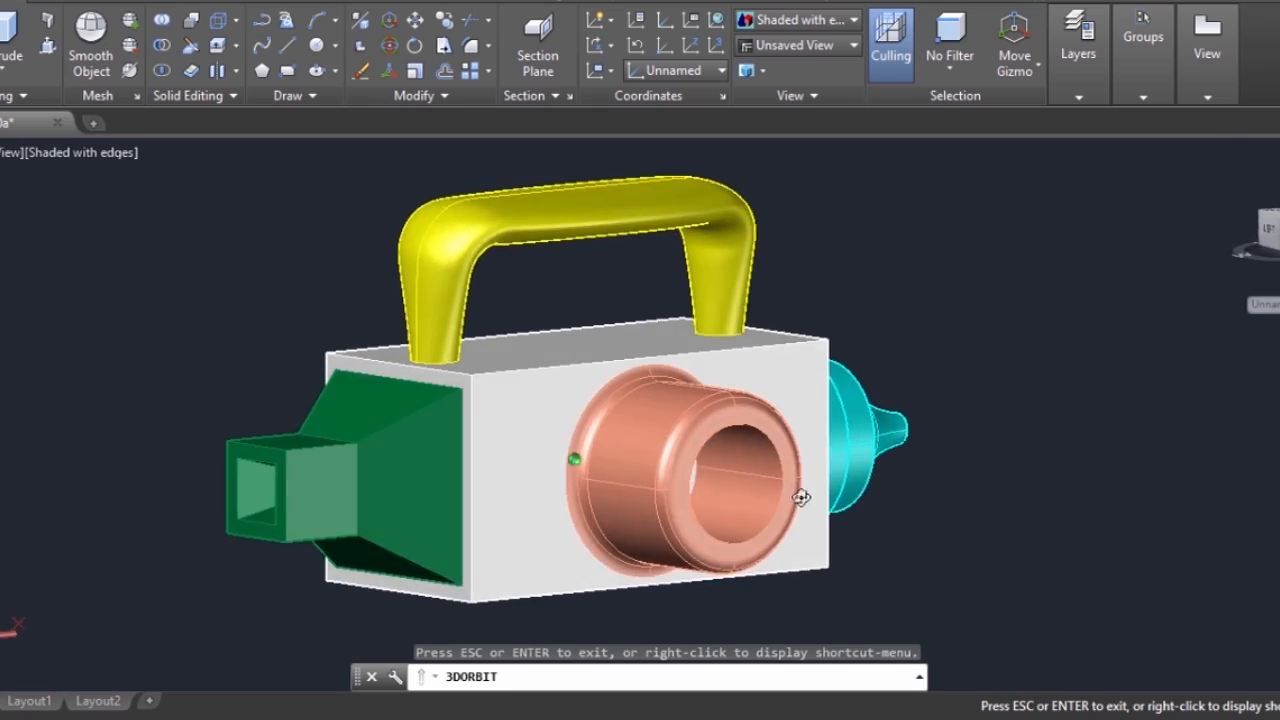